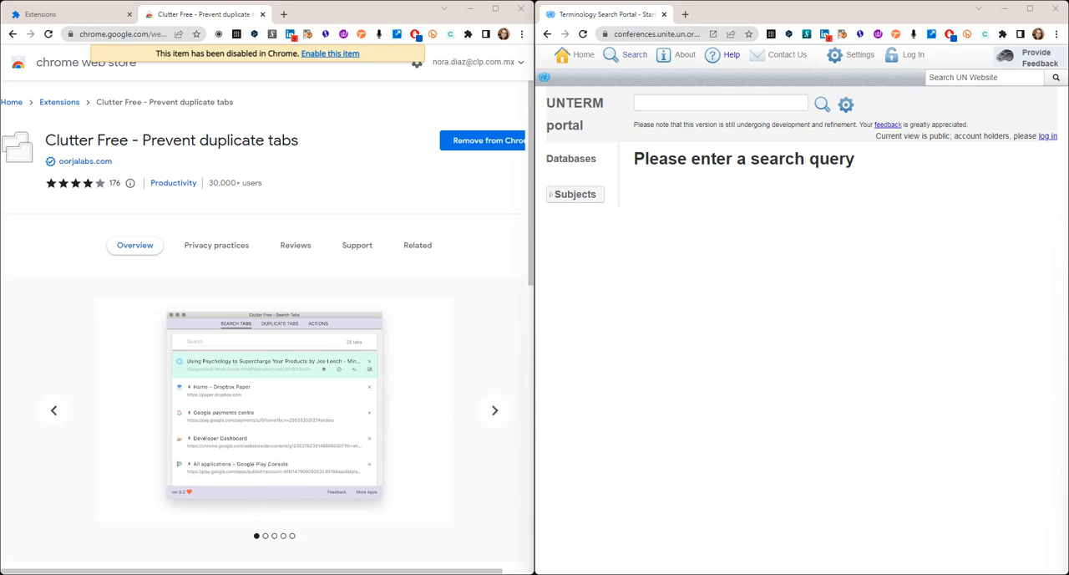
{"action": "mouse_move", "coordinate": [758, 189]}
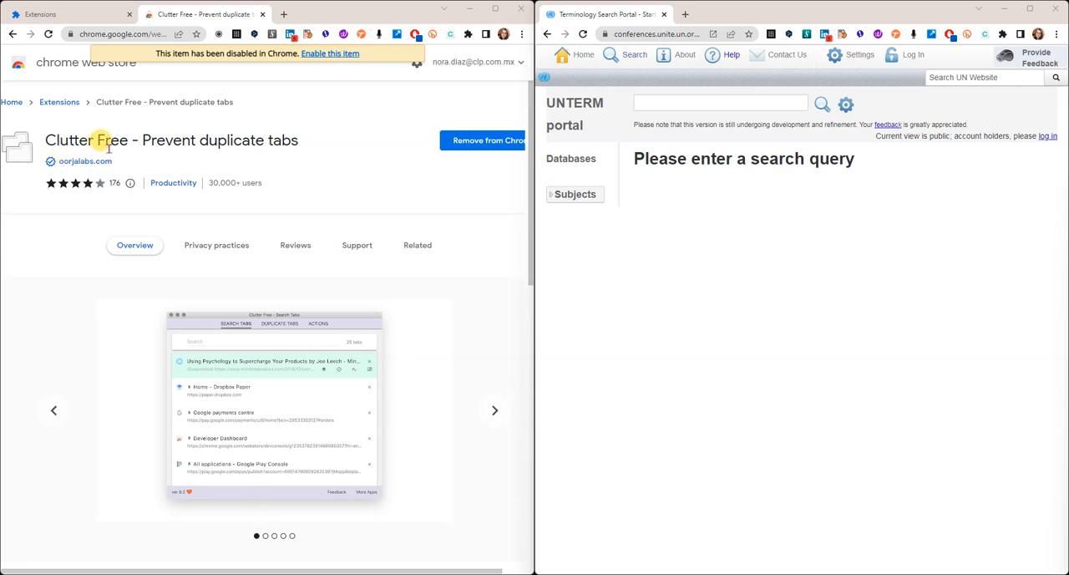
{"action": "mouse_move", "coordinate": [184, 154]}
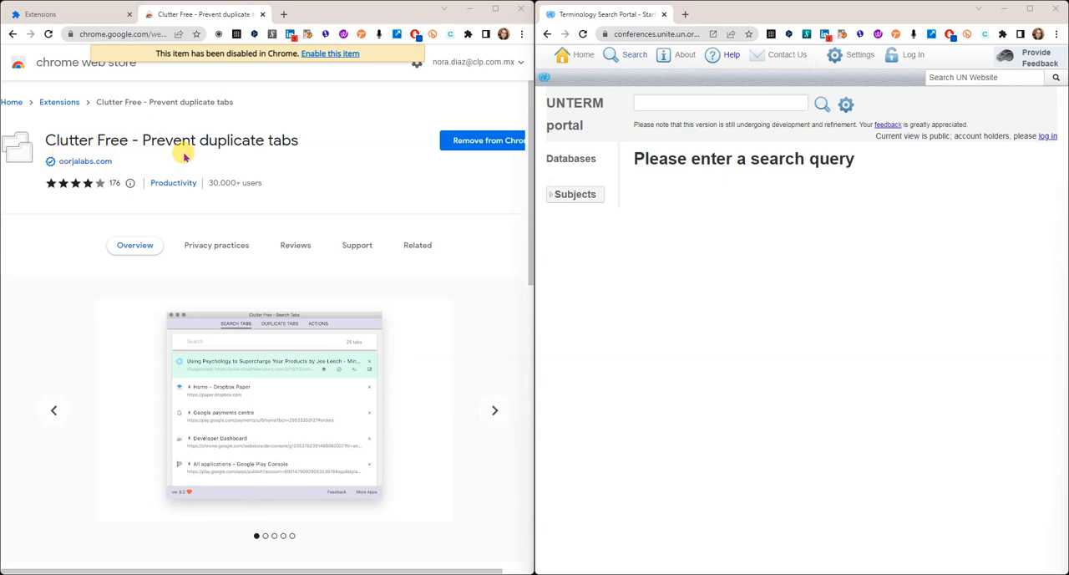
{"action": "mouse_move", "coordinate": [230, 167]}
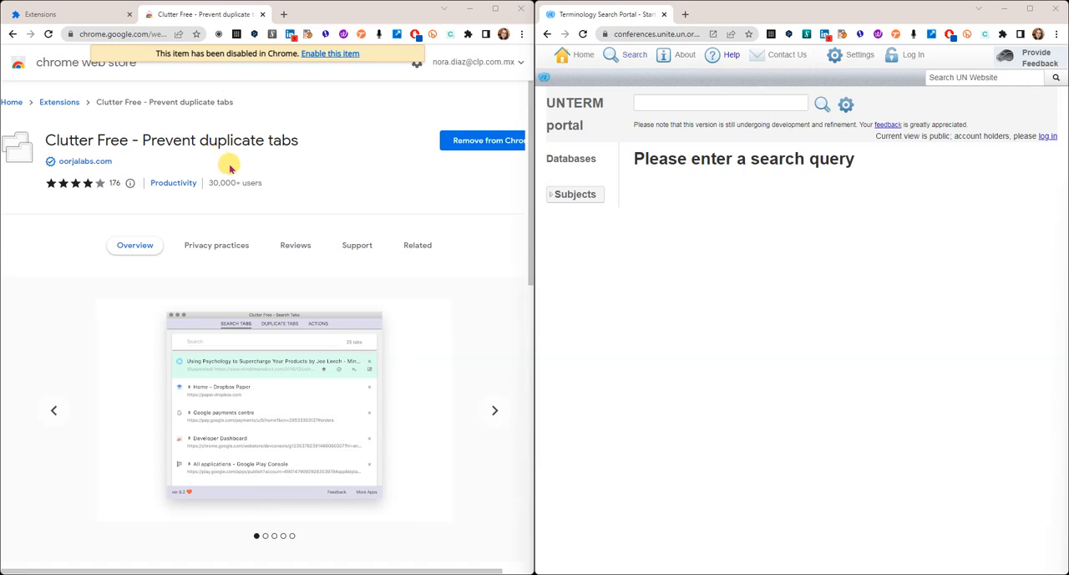
{"action": "mouse_move", "coordinate": [269, 170]}
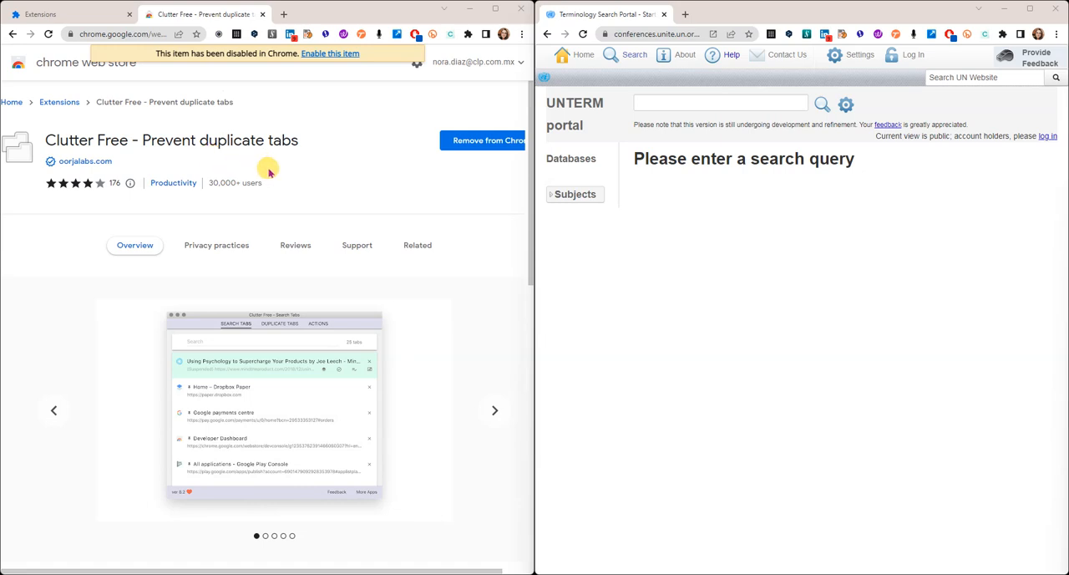
{"action": "mouse_move", "coordinate": [97, 152]}
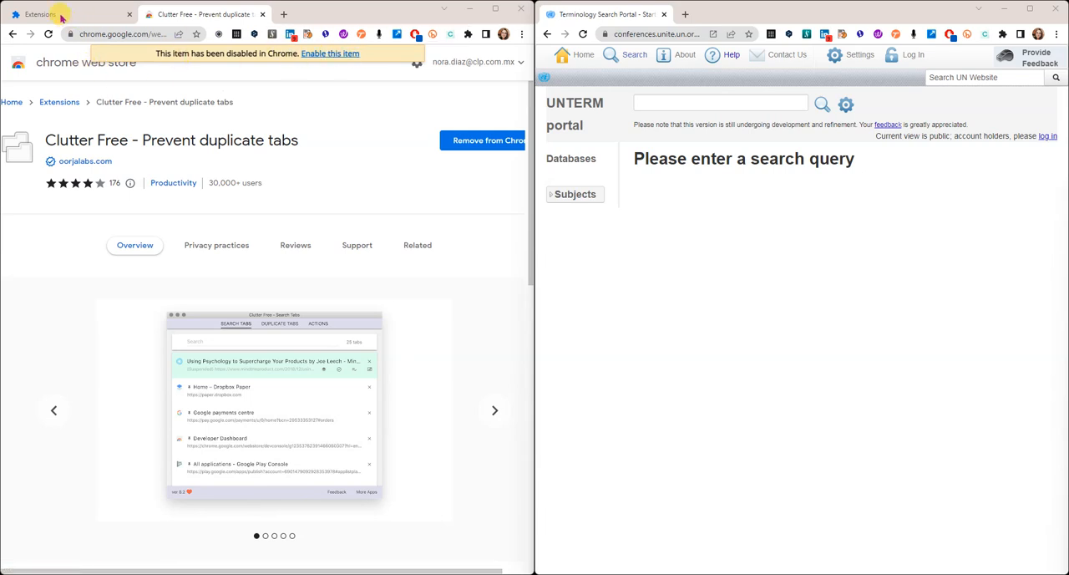
{"action": "mouse_move", "coordinate": [284, 127]}
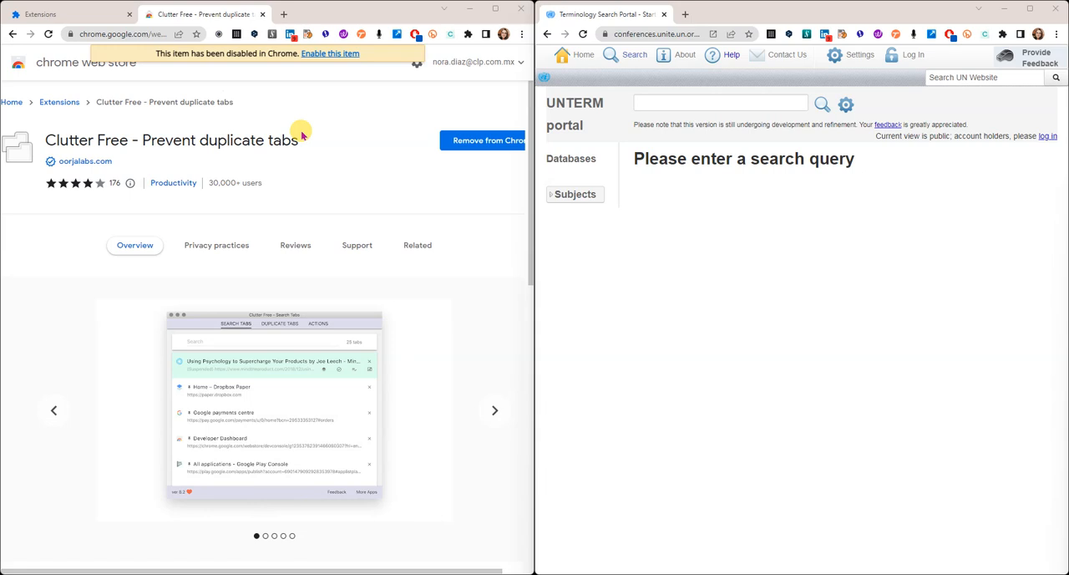
{"action": "mouse_move", "coordinate": [468, 34]}
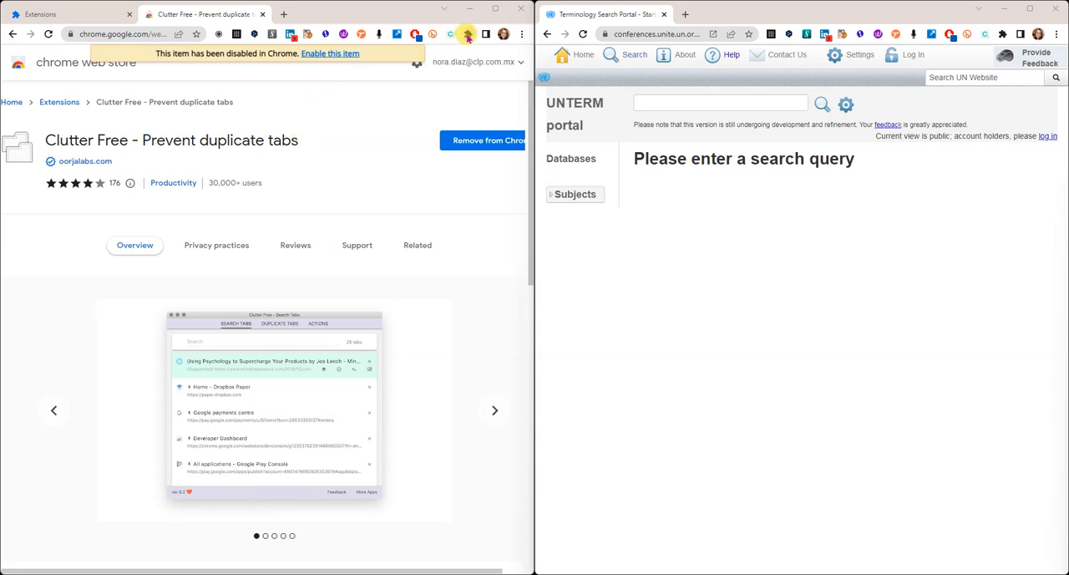
{"action": "mouse_move", "coordinate": [350, 158]}
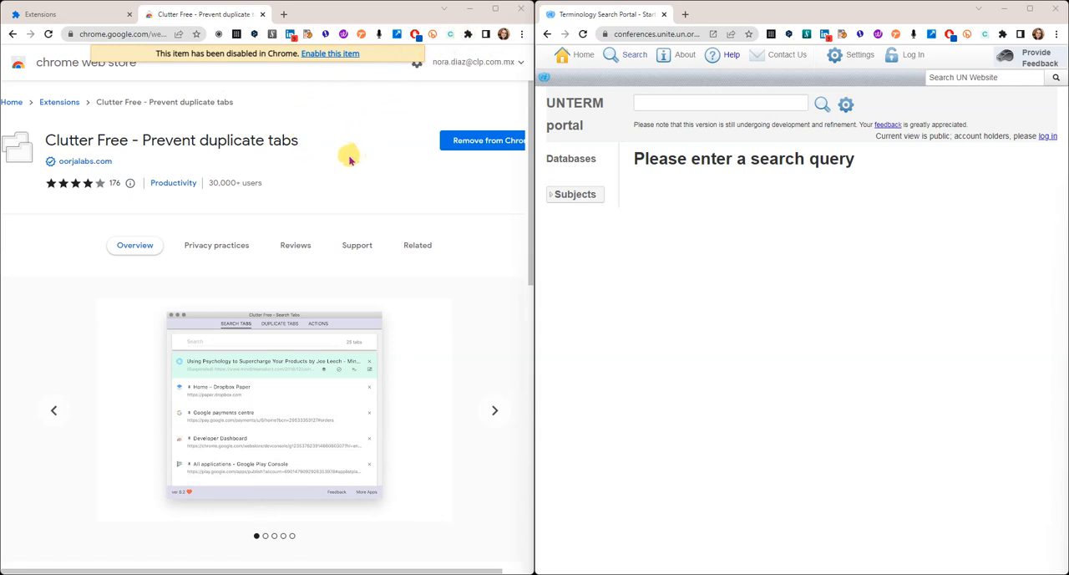
{"action": "mouse_move", "coordinate": [467, 33]}
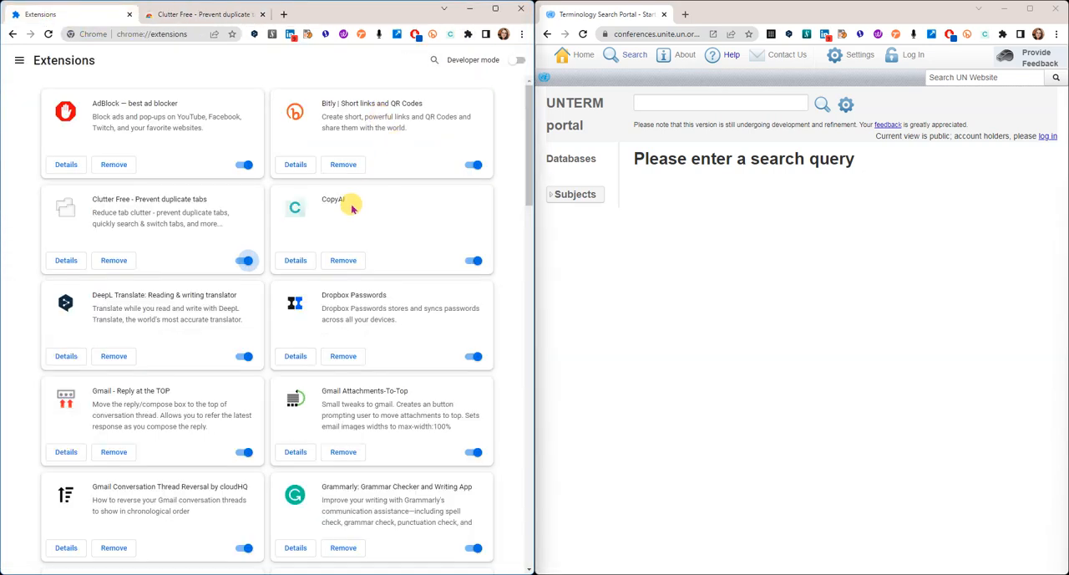
Start a new tab in the right window heading to conferences.unite.un.org, duplicating the UNTERM portal
{"action": "left_click", "coordinate": [244, 260]}
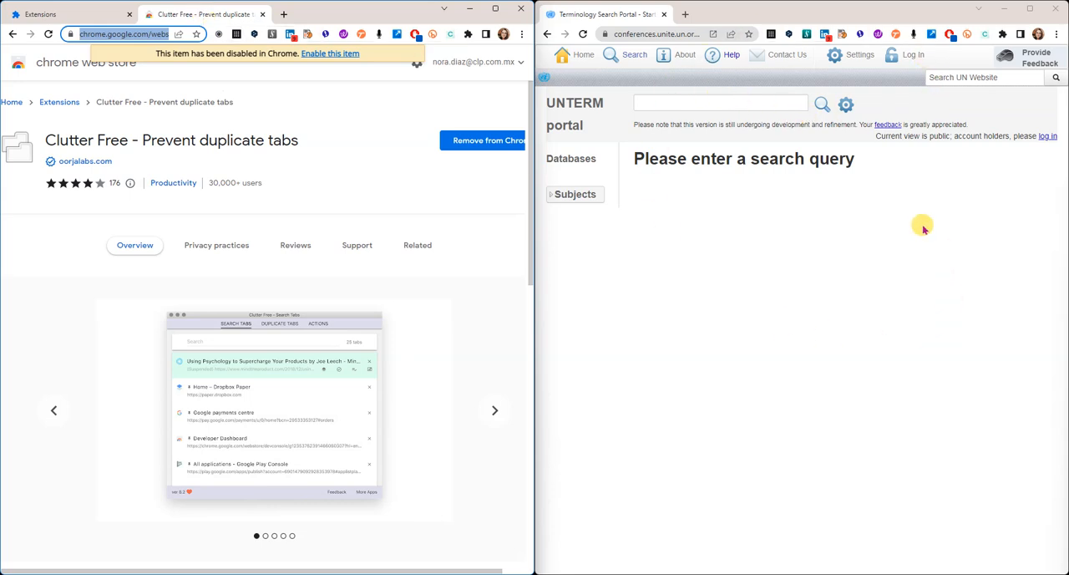
{"action": "mouse_move", "coordinate": [802, 271]}
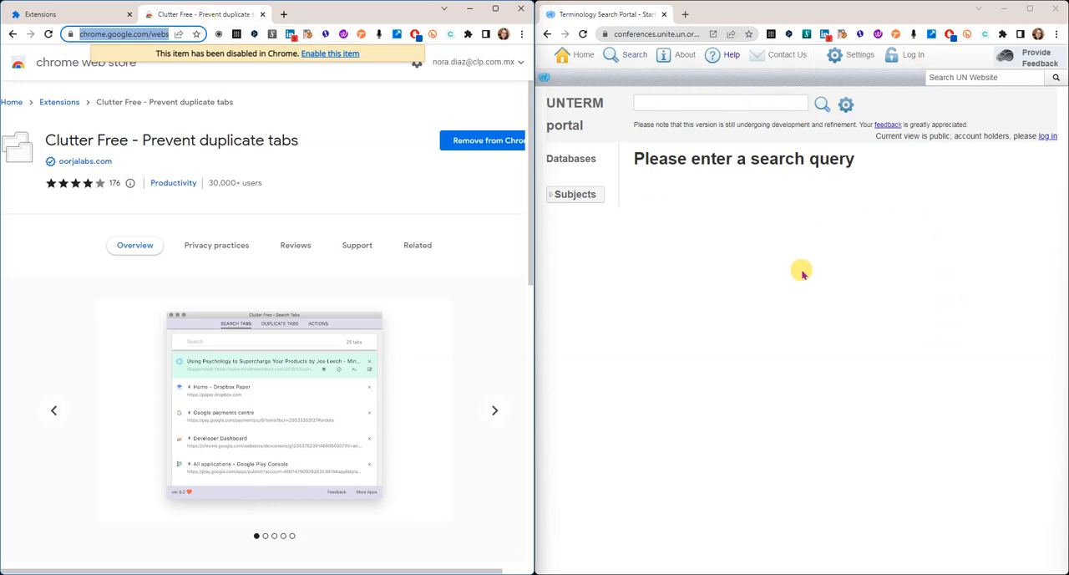
{"action": "mouse_move", "coordinate": [693, 209]}
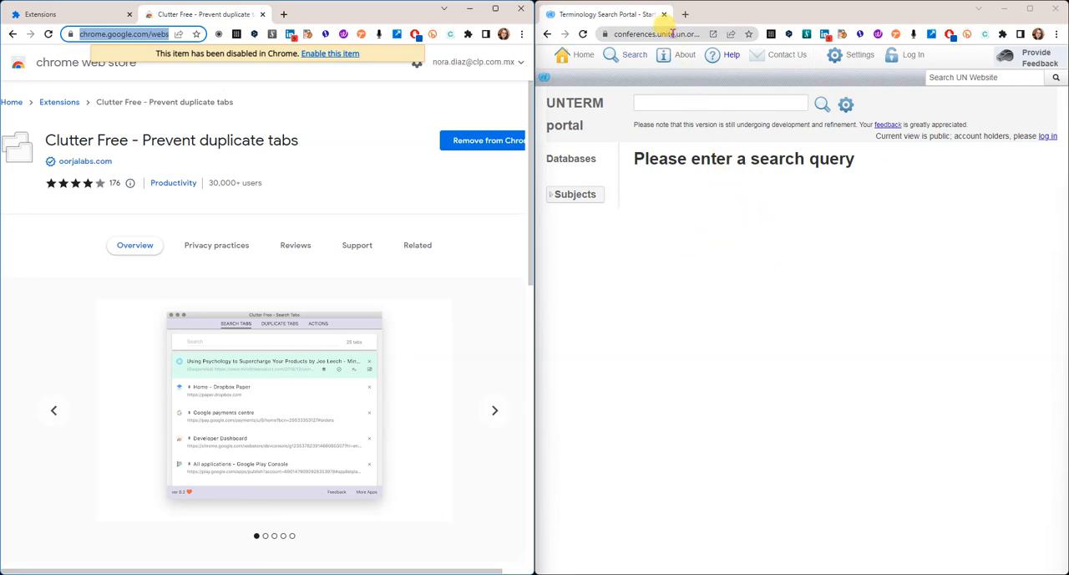
{"action": "left_click", "coordinate": [660, 34]}
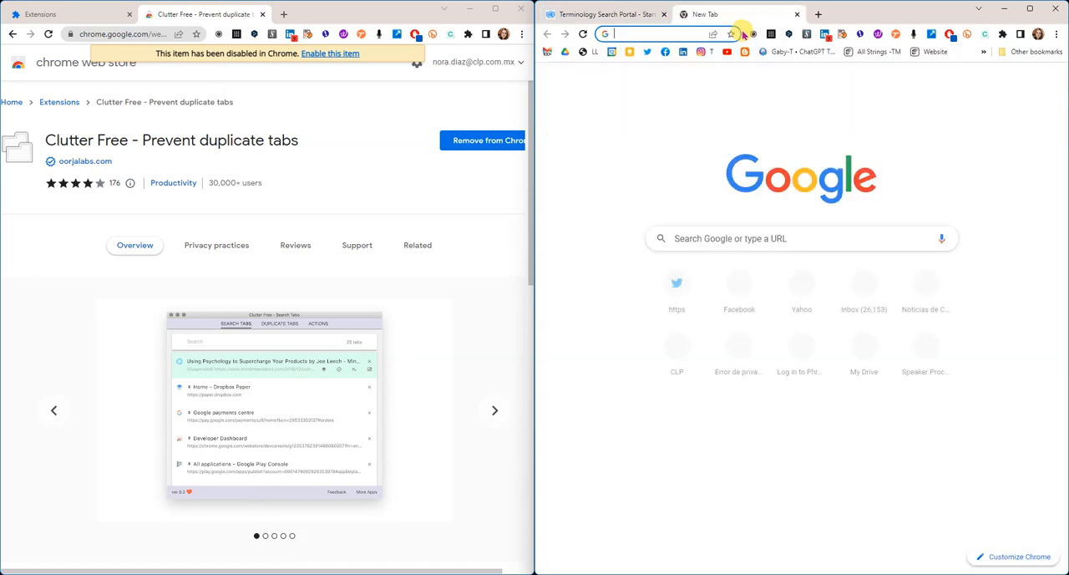
{"action": "type", "text": "conferences.unite.un.org"}
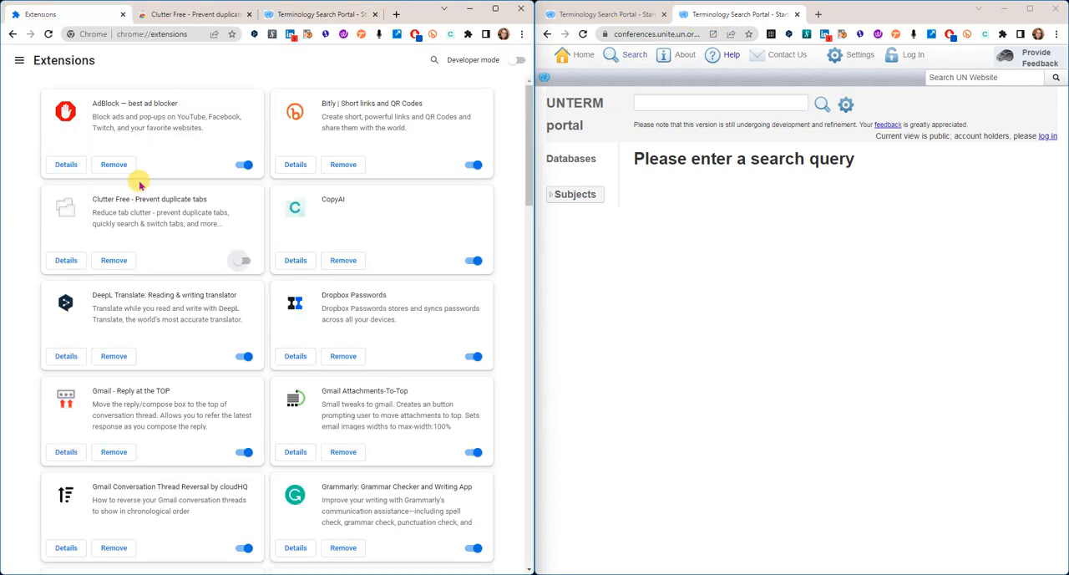
Show the Terminology Search Portal tab on the left and add another tab in the right window
{"action": "left_click", "coordinate": [243, 261]}
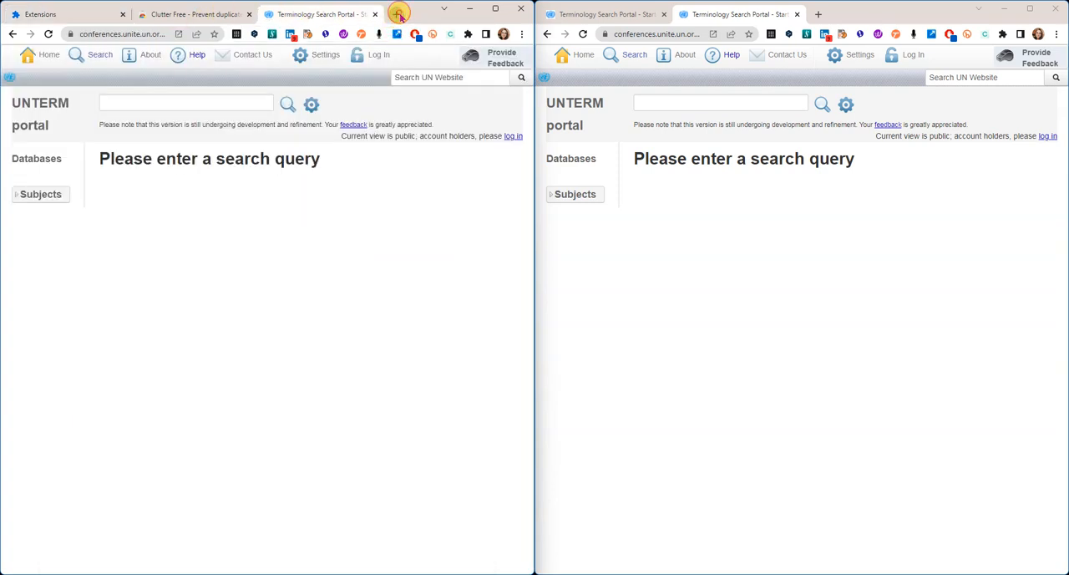
{"action": "left_click", "coordinate": [400, 13]}
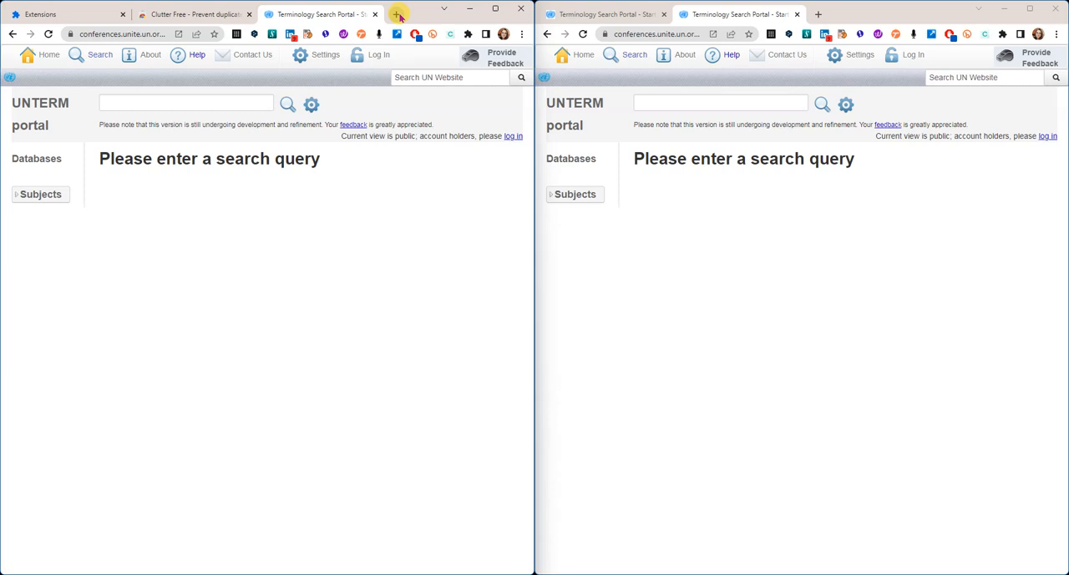
{"action": "mouse_move", "coordinate": [351, 13]}
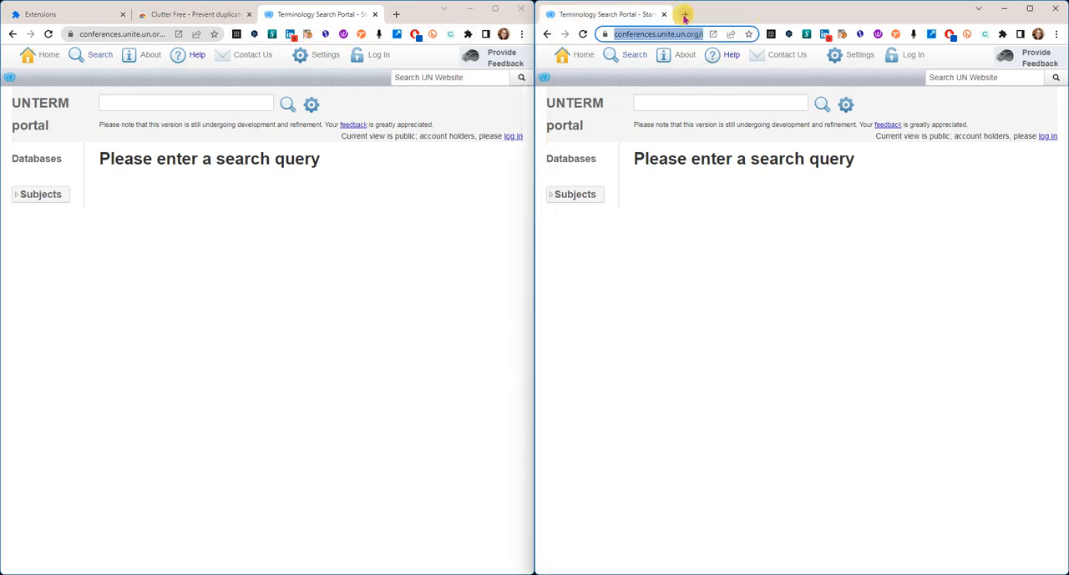
{"action": "left_click", "coordinate": [685, 13]}
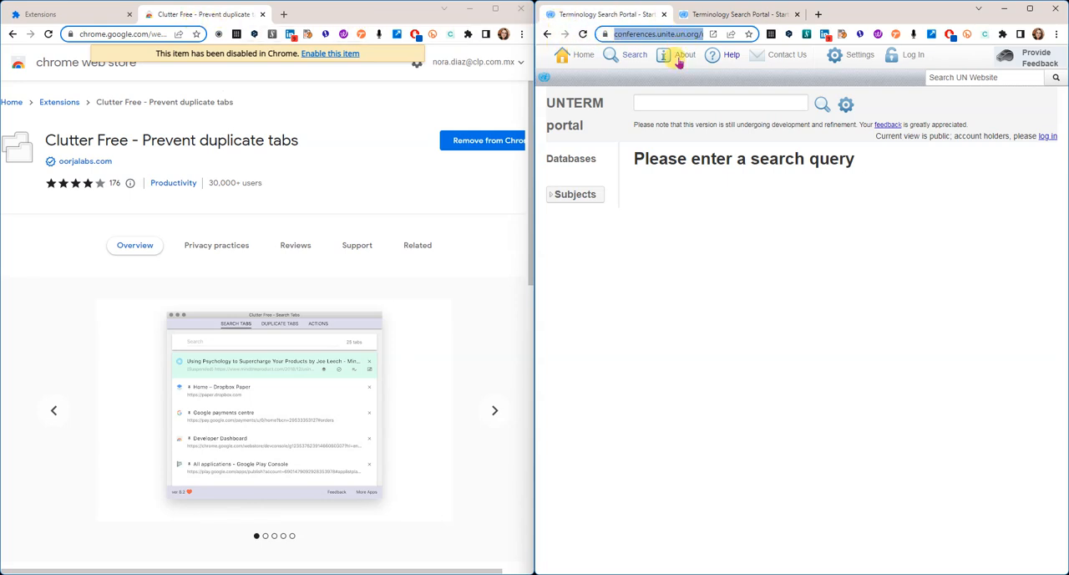
{"action": "mouse_move", "coordinate": [605, 145]}
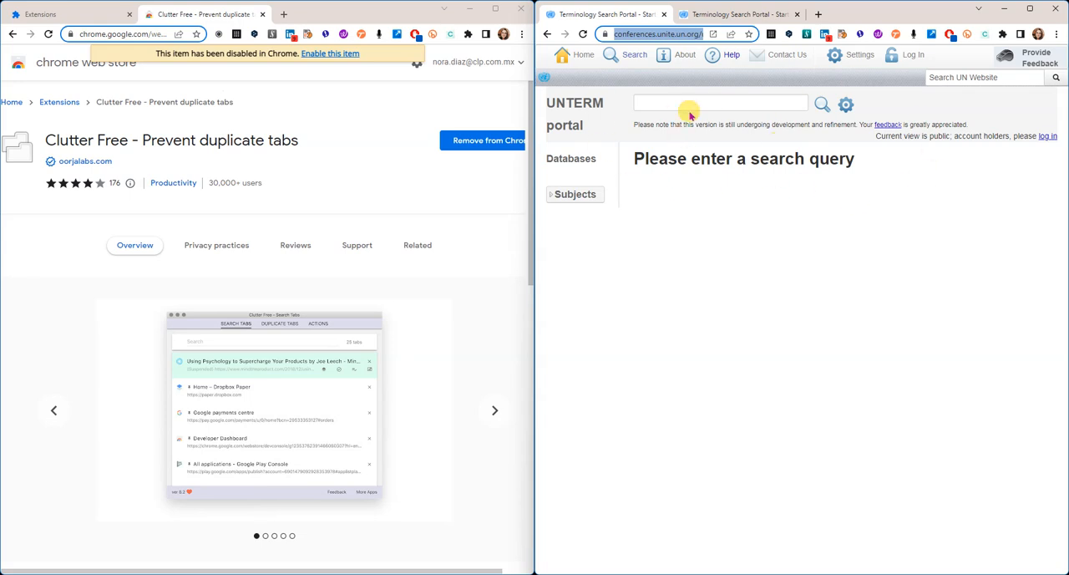
{"action": "mouse_move", "coordinate": [682, 194]}
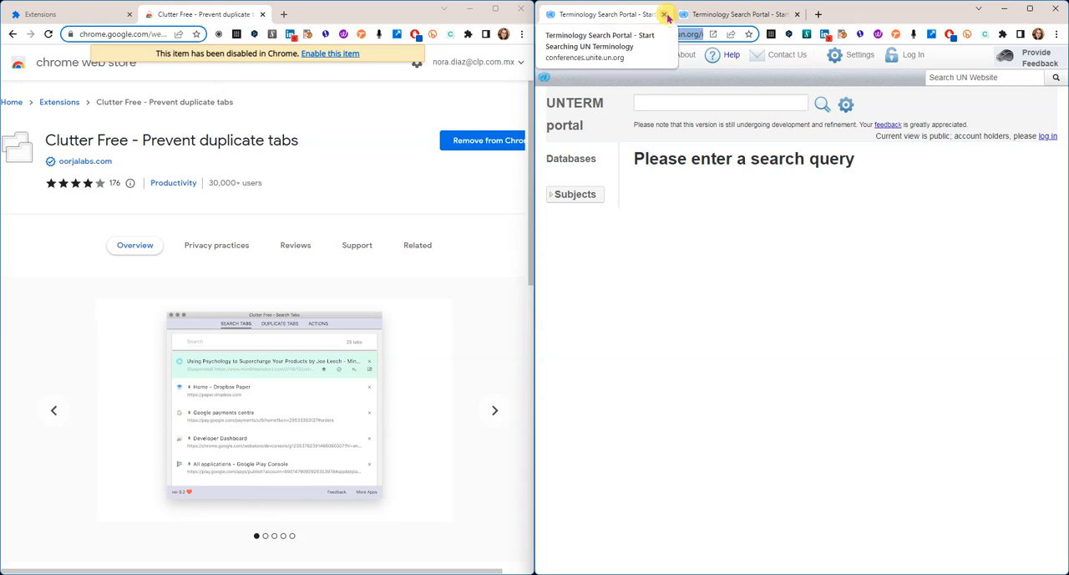
Load unite.un.org/unterm/search in a new tab, leaving one window with the portal tab displayed
{"action": "left_click", "coordinate": [665, 13]}
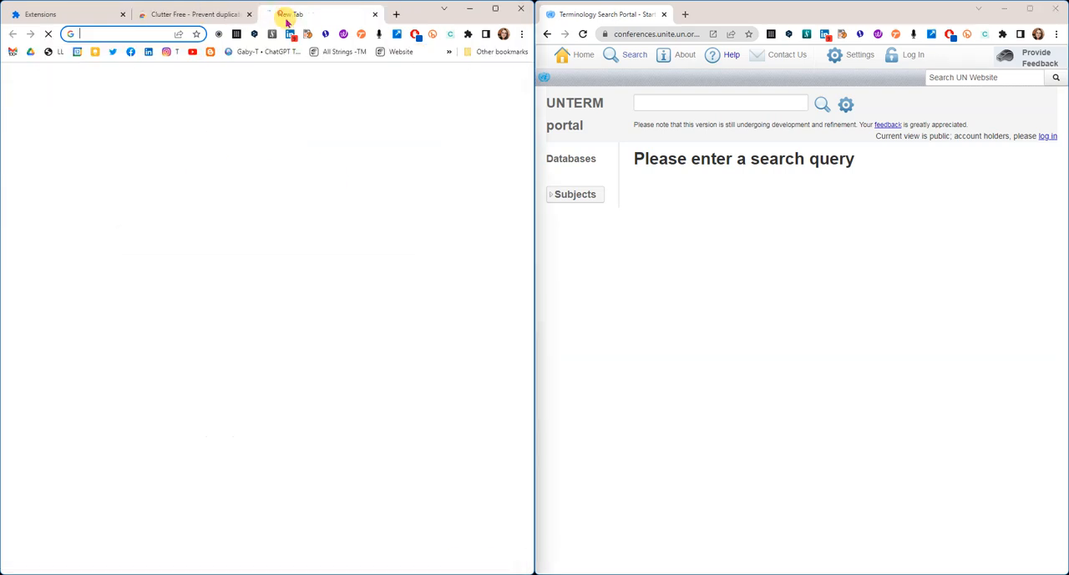
{"action": "type", "text": "unite.un.org/unterm/search"}
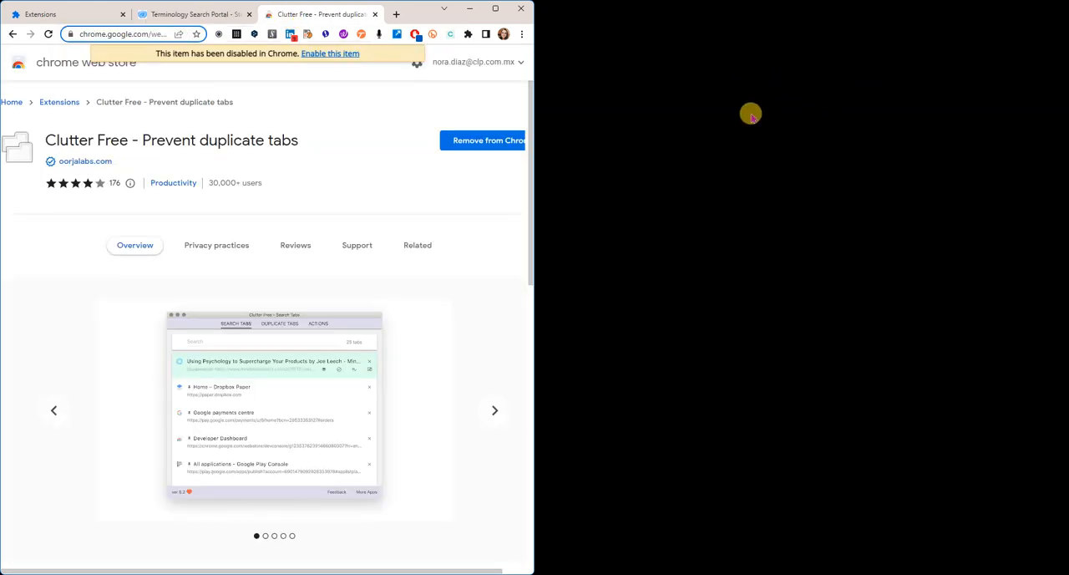
{"action": "mouse_move", "coordinate": [194, 13]}
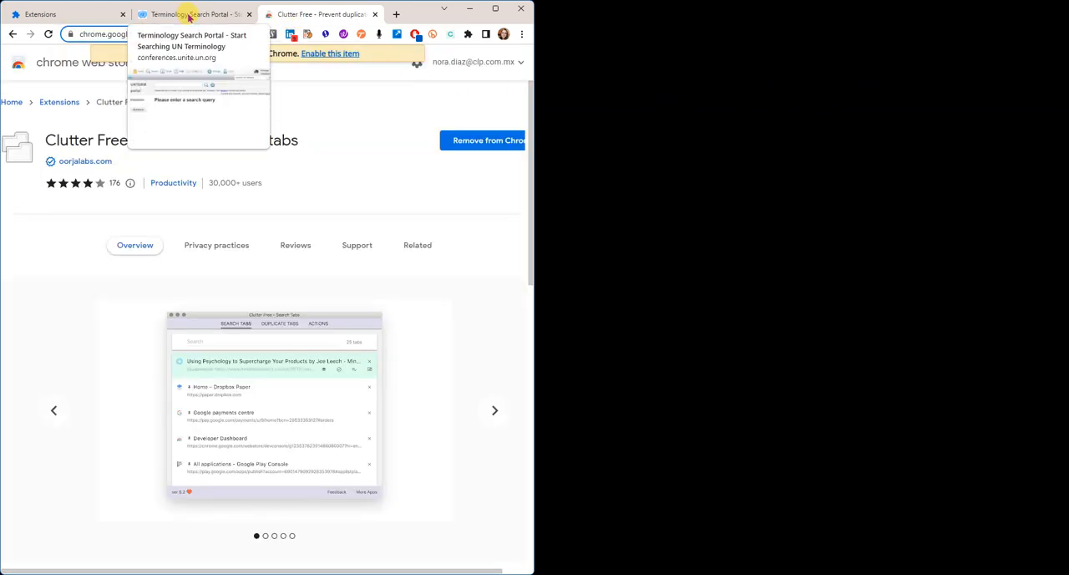
{"action": "left_click", "coordinate": [194, 14]}
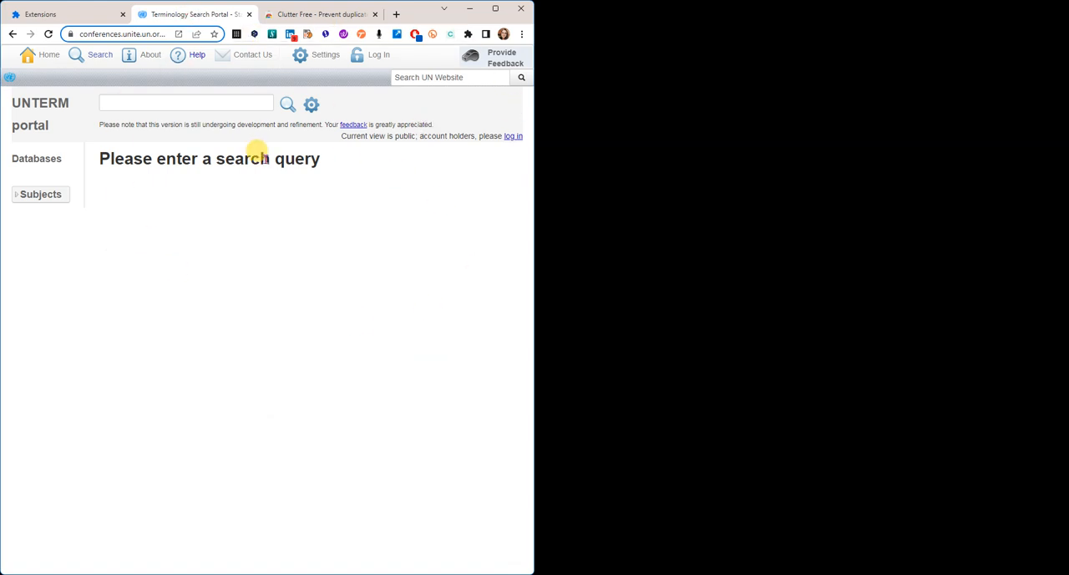
{"action": "mouse_move", "coordinate": [316, 233]}
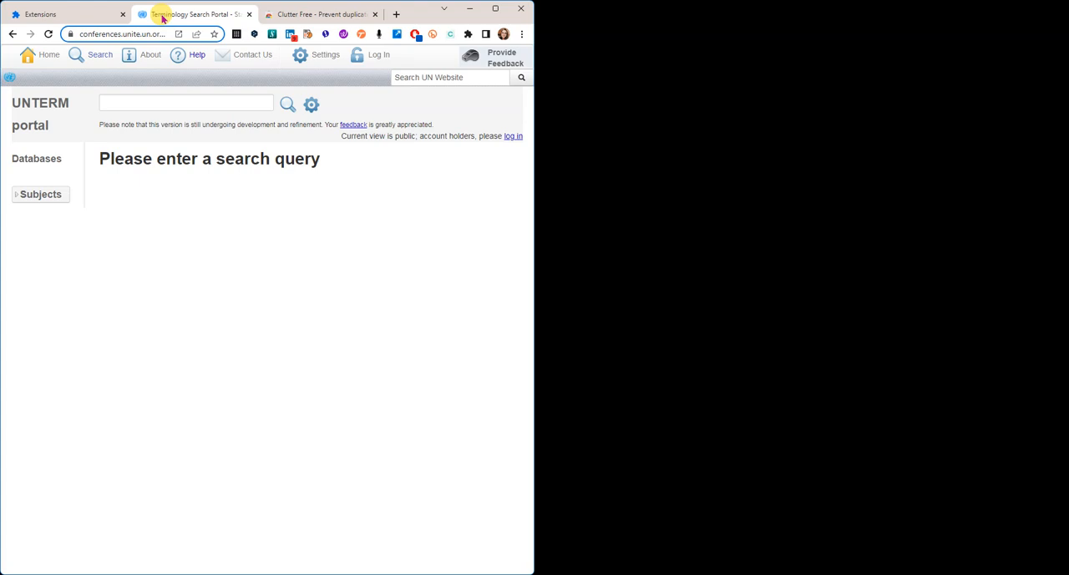
{"action": "mouse_move", "coordinate": [194, 13]}
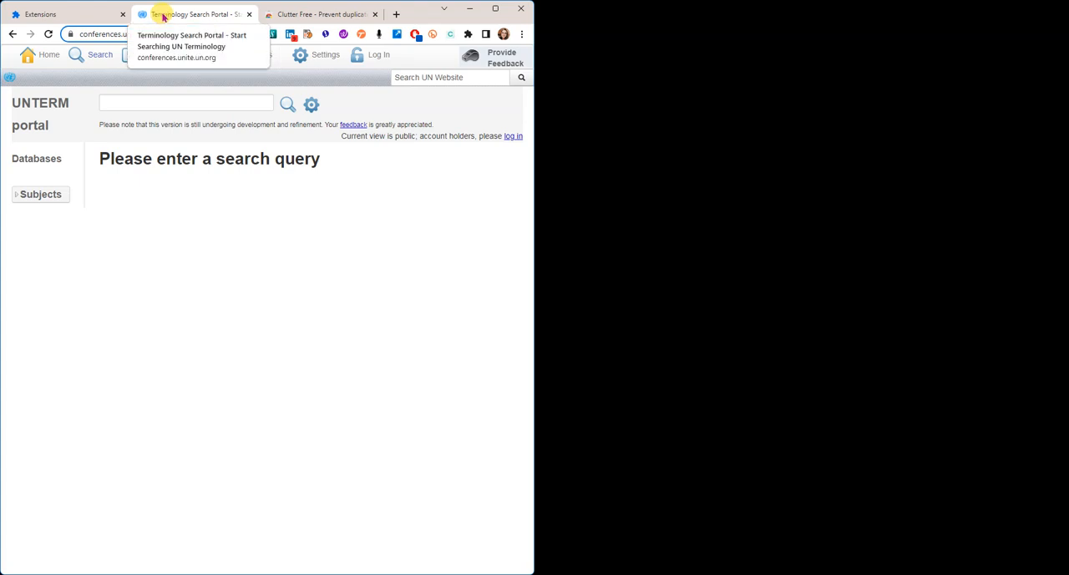
{"action": "mouse_move", "coordinate": [236, 237]}
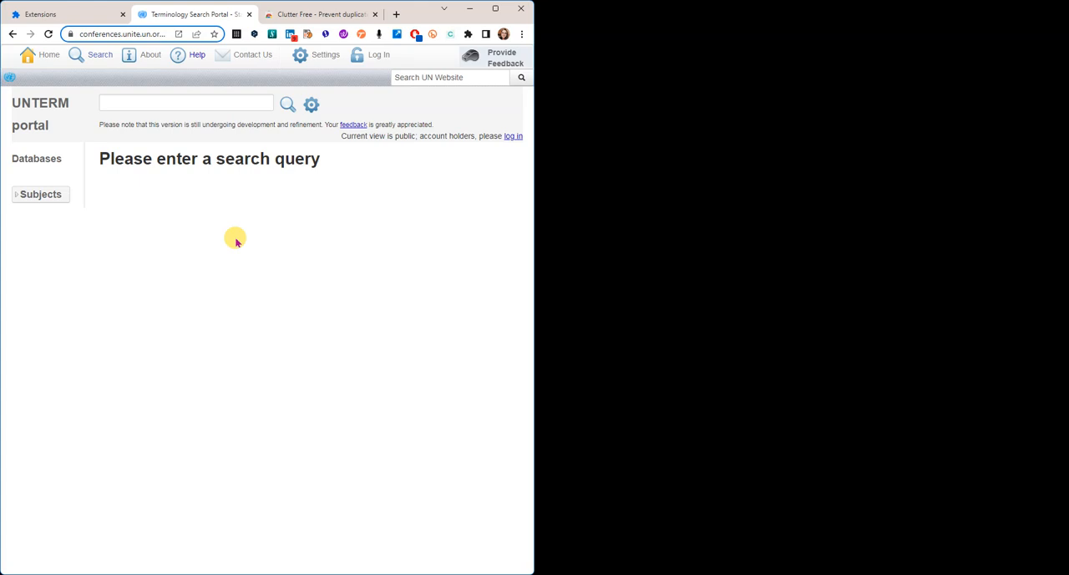
{"action": "left_click", "coordinate": [58, 13]}
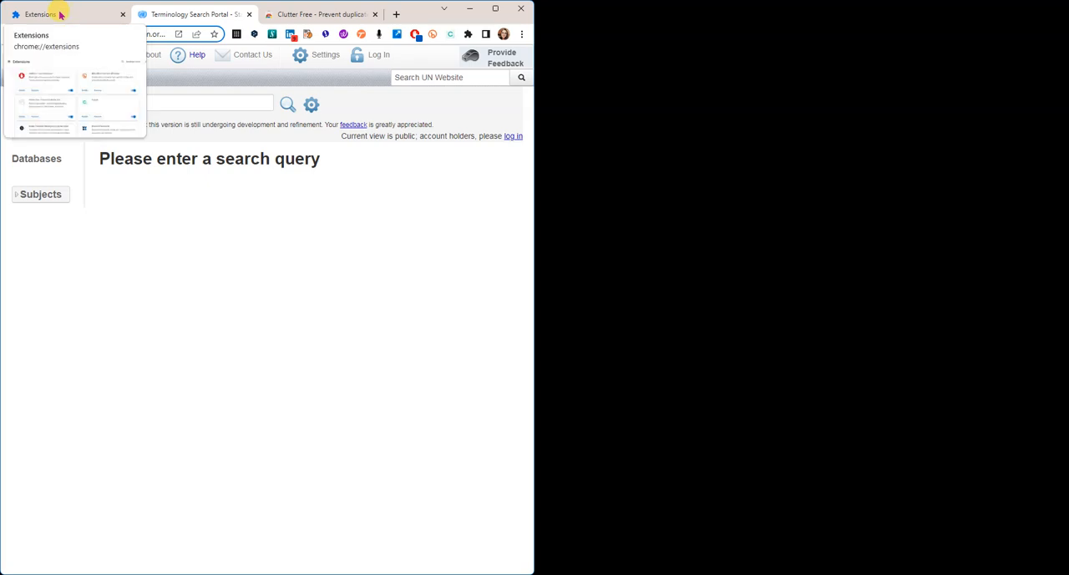